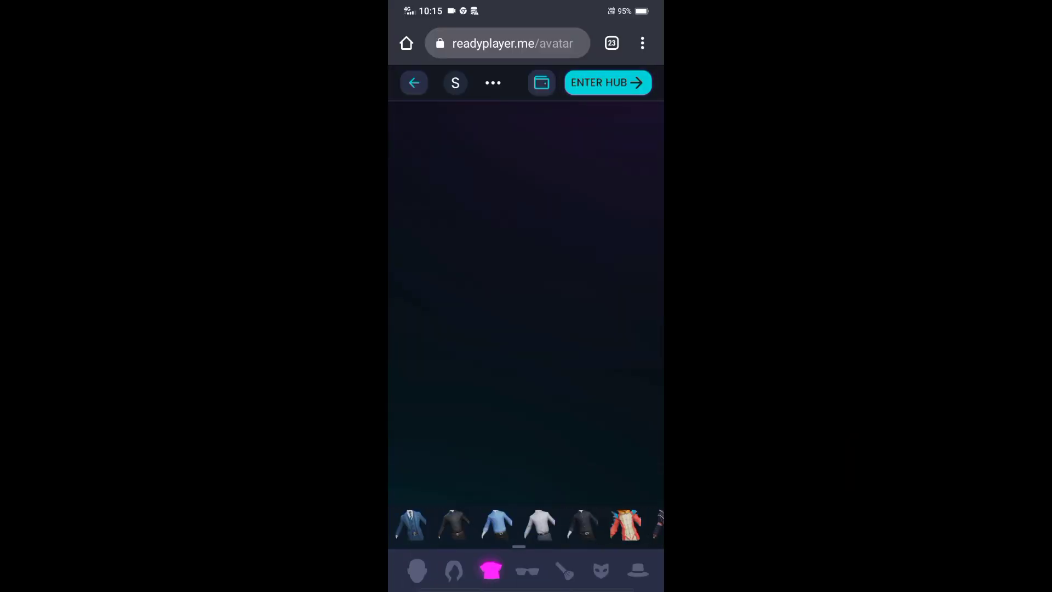
Step: Leave the avatar editor for the hub and open the options menu of the hat-wearing avatar in My Avatars
left_click(636, 569)
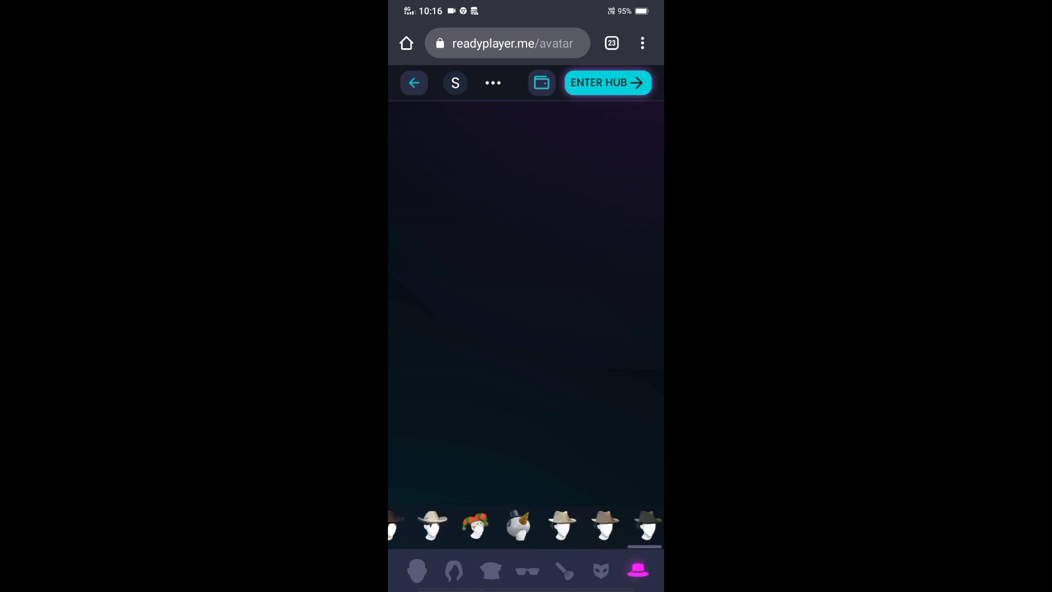
left_click(606, 81)
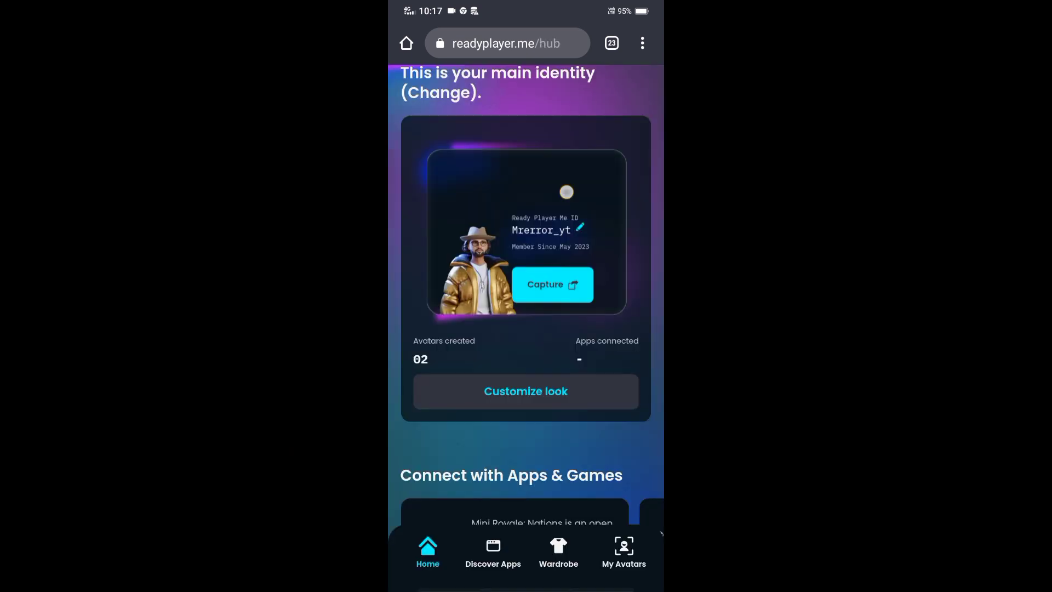
left_click(550, 284)
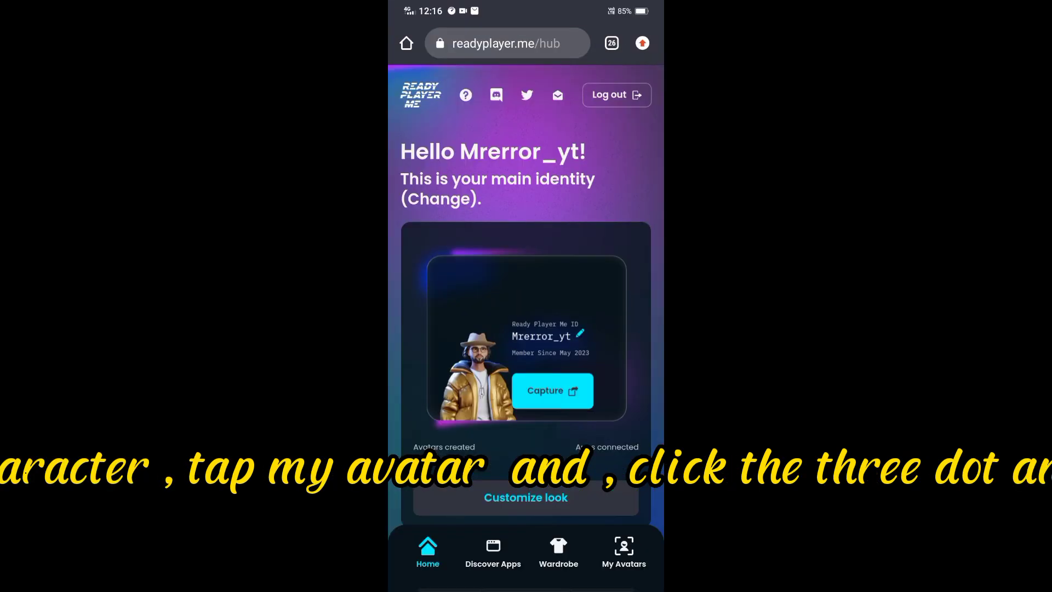
left_click(622, 550)
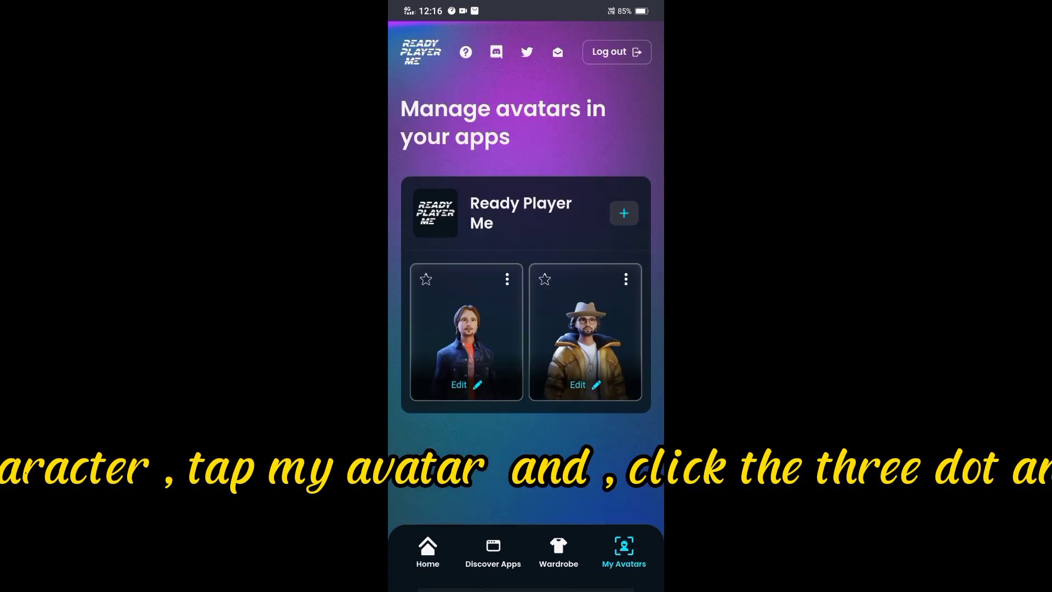
left_click(506, 279)
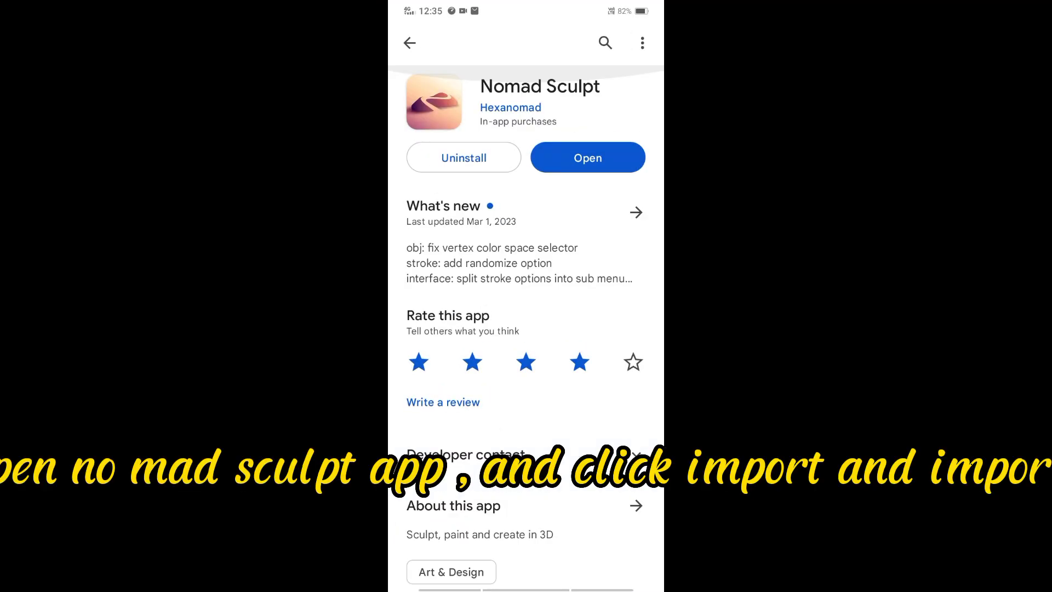
Step: Launch Nomad Sculpt with the avatar and start an OBJ export from the Files panel
left_click(587, 157)
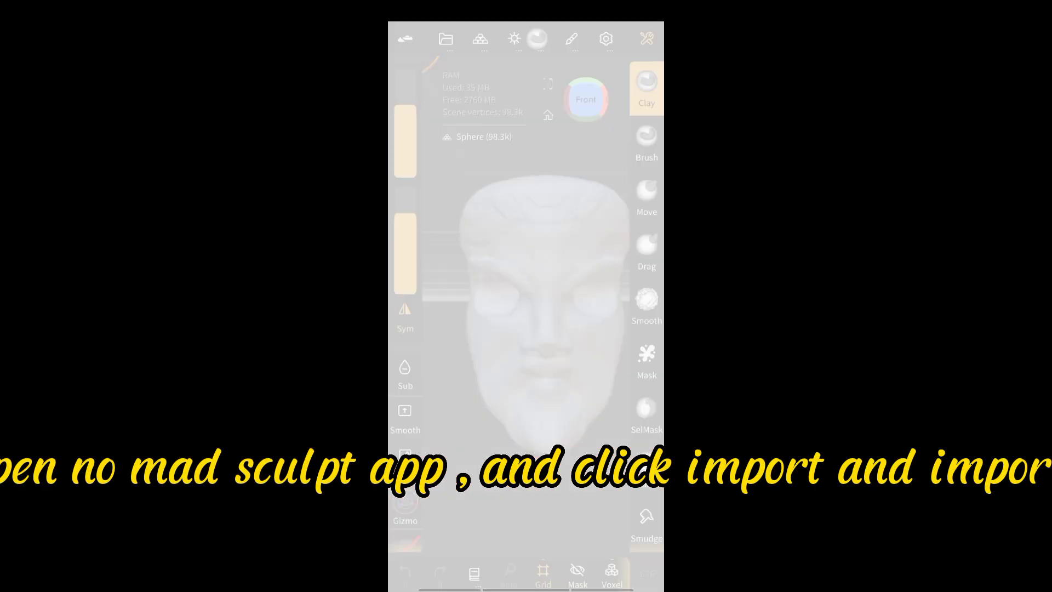
left_click(446, 38)
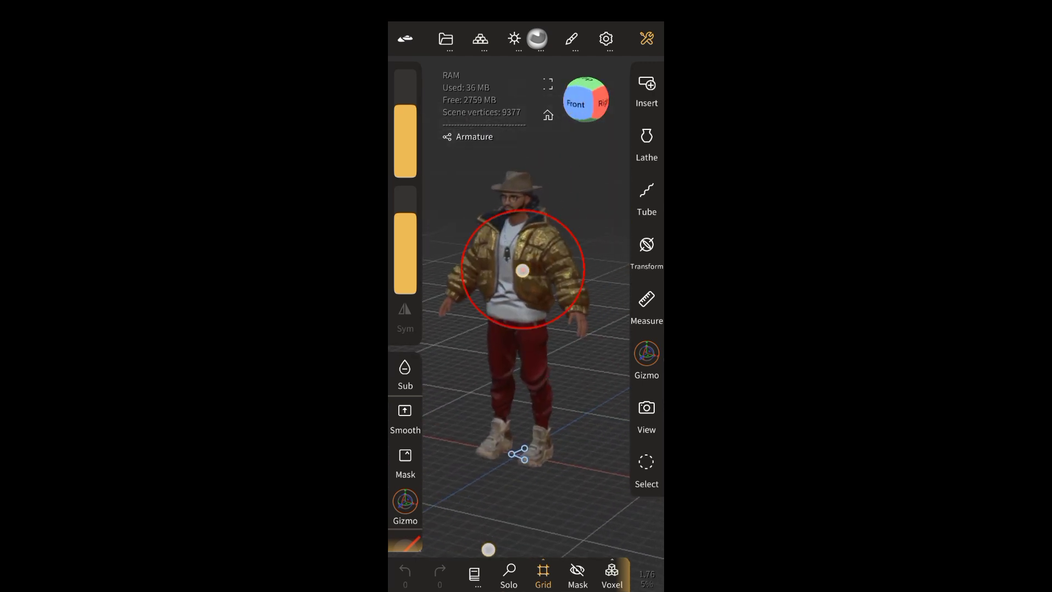
left_click(445, 38)
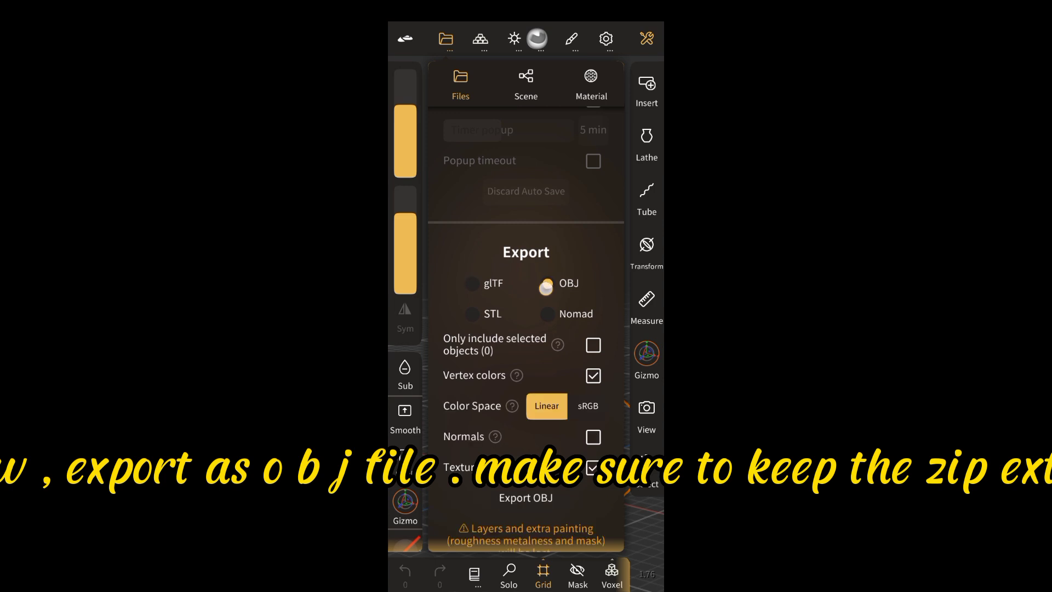
scroll("down", 3)
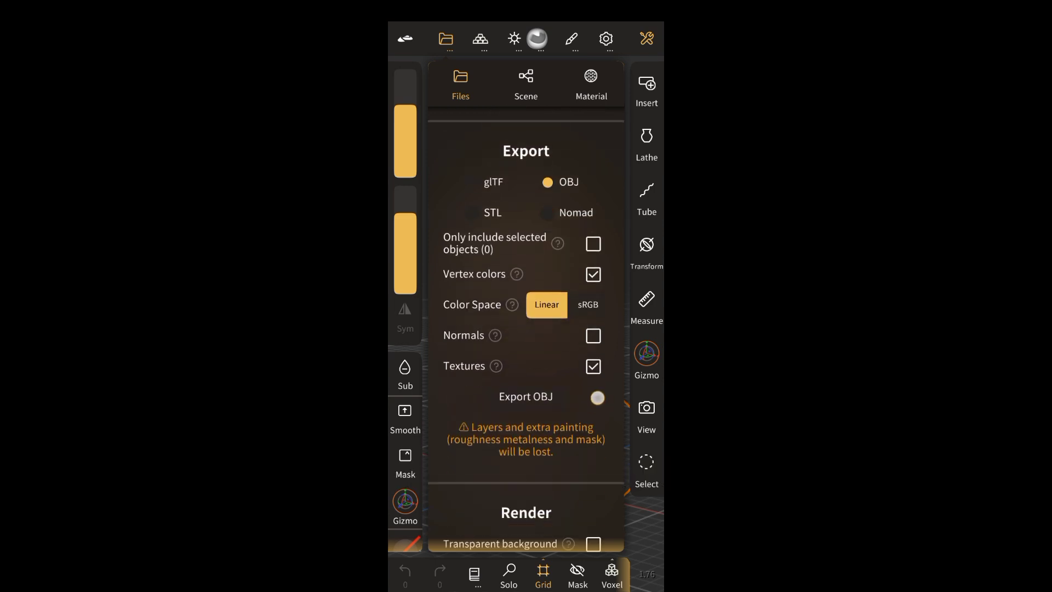
left_click(597, 397)
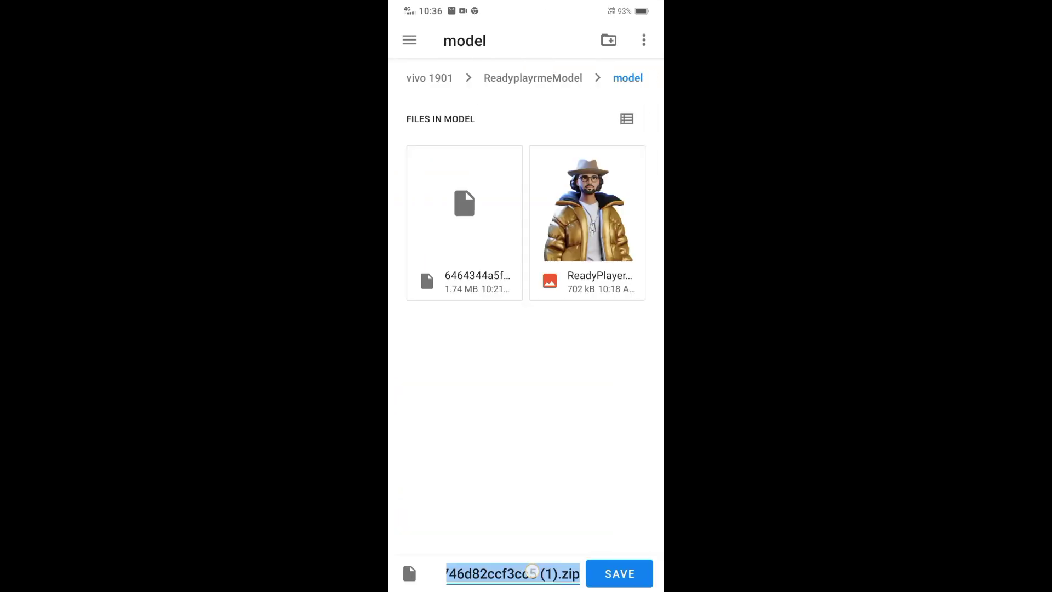
Step: Save the export as obj.zip and hand the zip to Mixamo's auto-rigger
type("obj.zip")
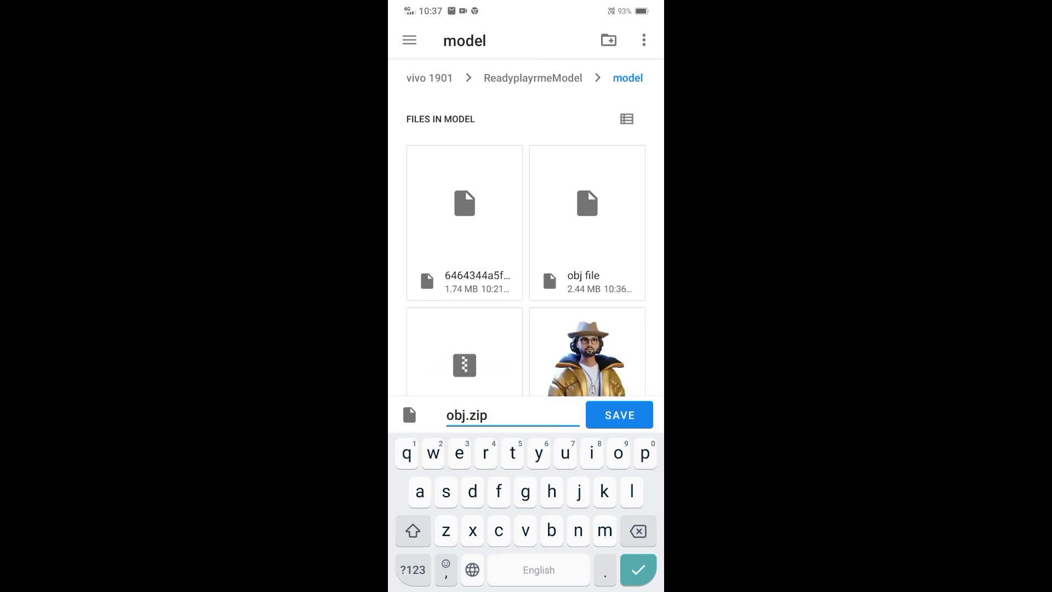
left_click(618, 415)
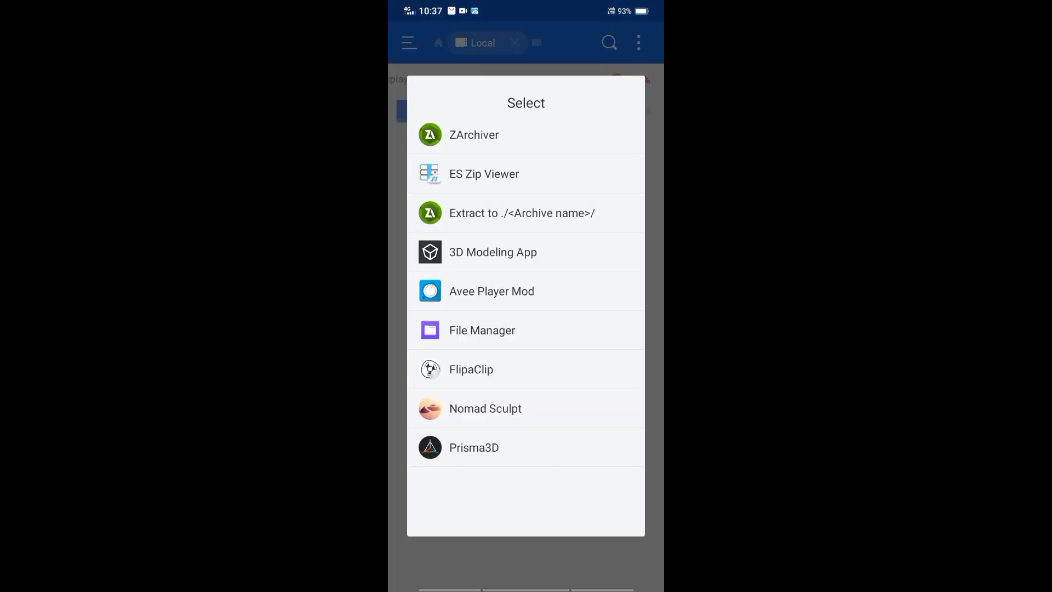
left_click(482, 330)
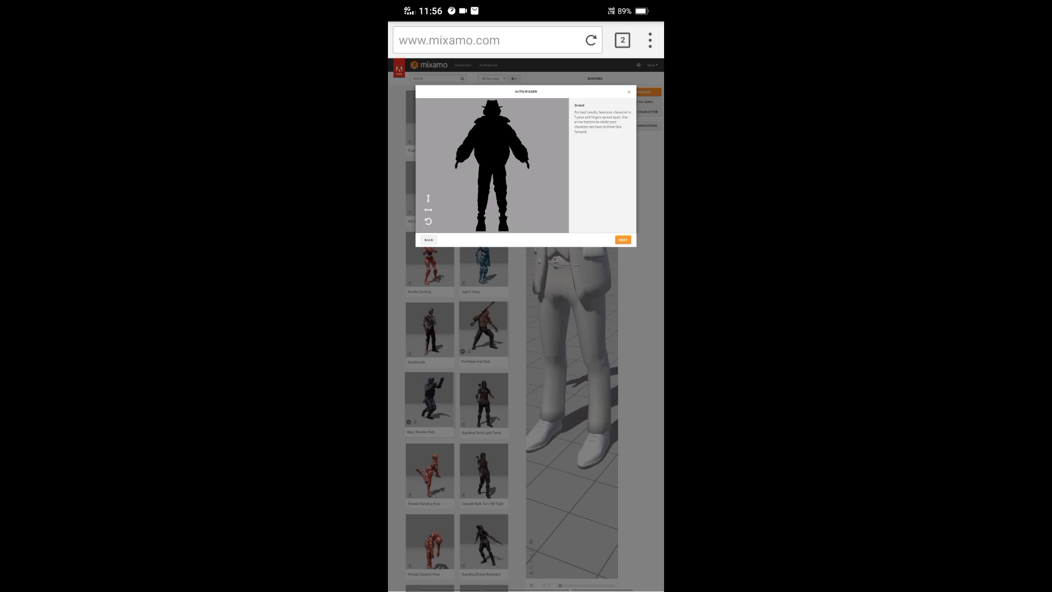
Step: Confirm the character orientation and enable browser mouse emulation for placing markers
left_click(622, 239)
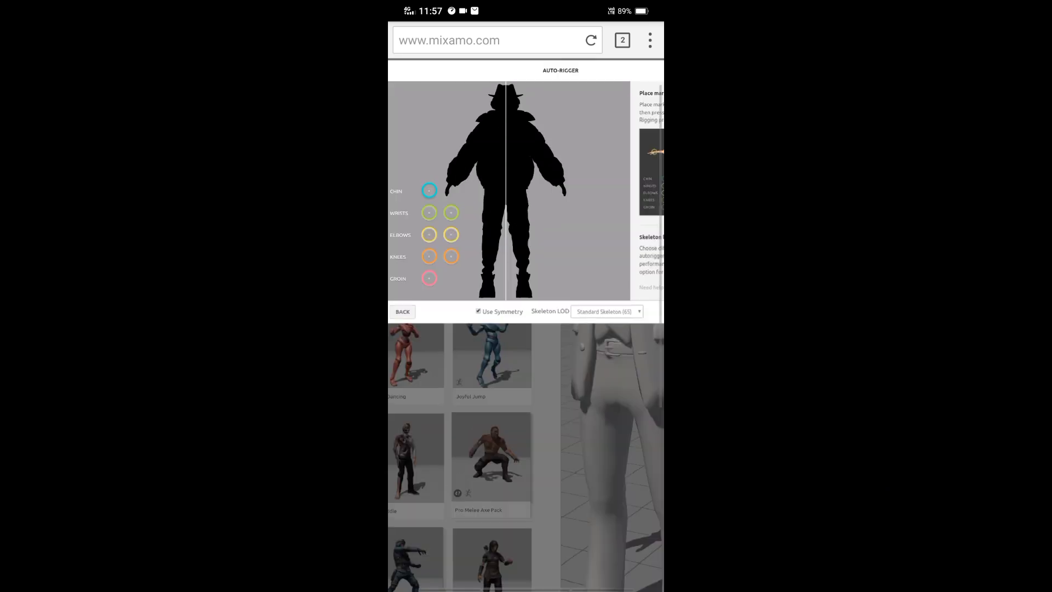
left_click(649, 39)
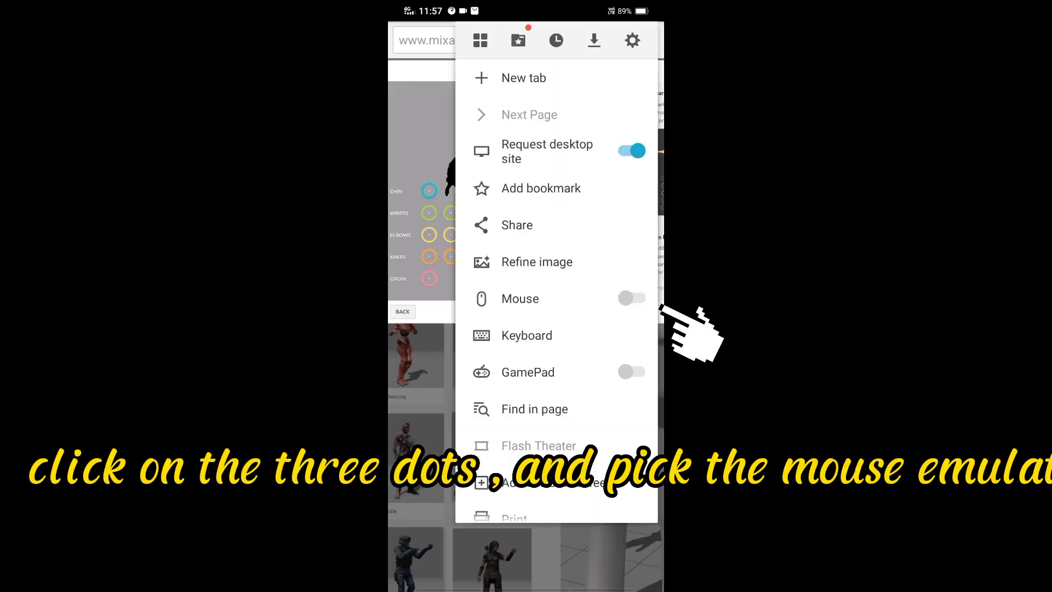
left_click(629, 299)
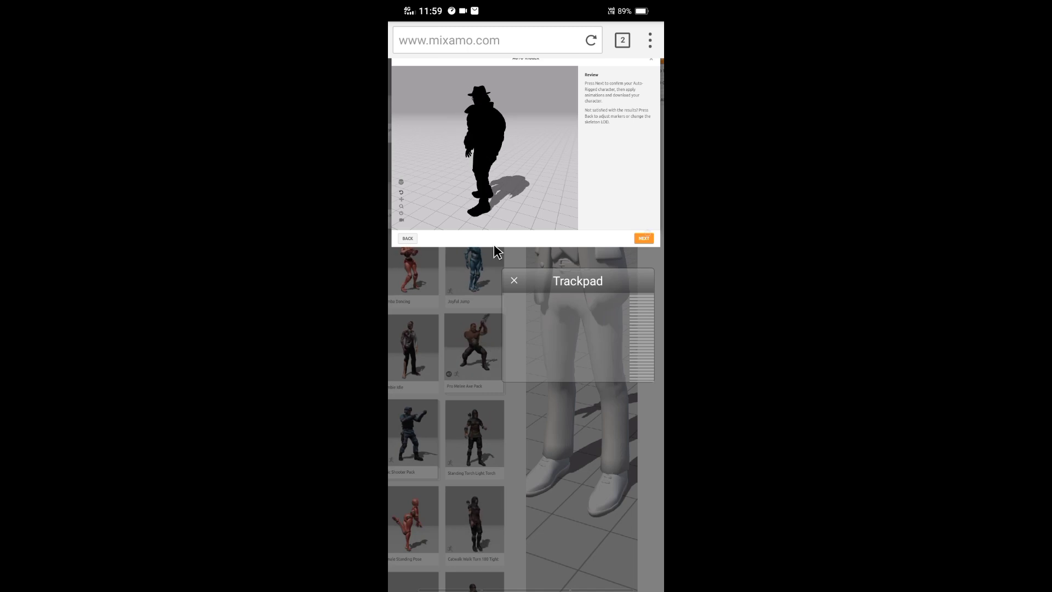
Step: Accept the auto-rigged character and scroll the animation catalogue to the dancing animations
left_click(643, 238)
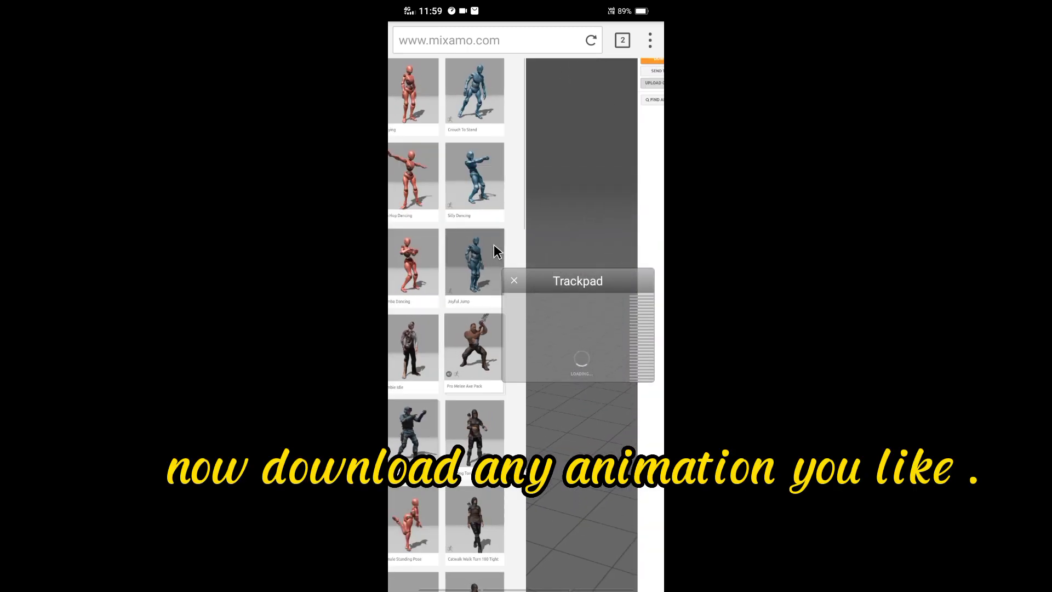
scroll("down", 3)
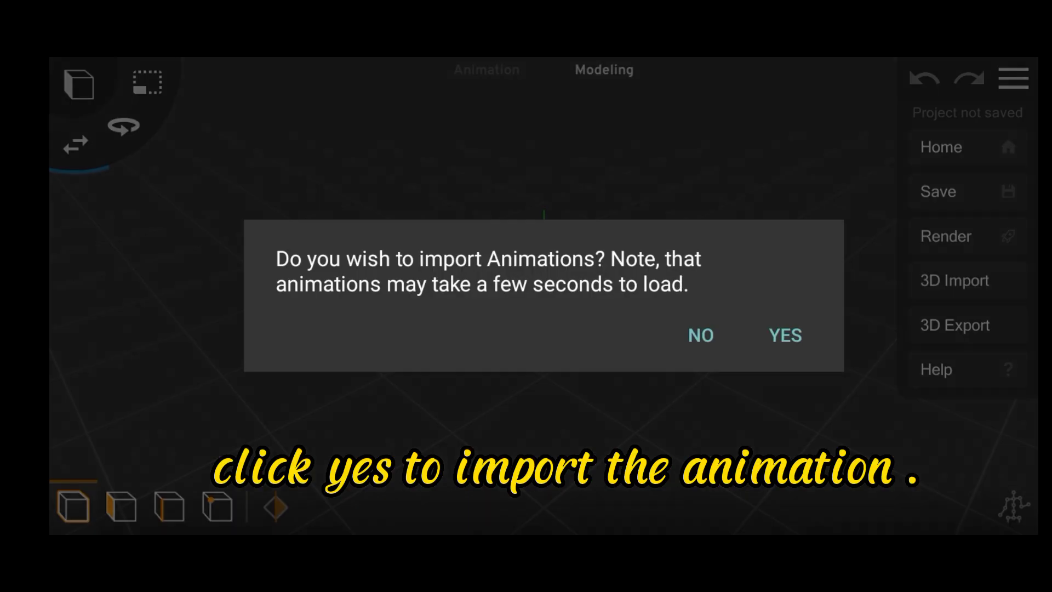
Step: Import the avatar with its animations, then play and pause the motion in Animation mode
left_click(801, 326)
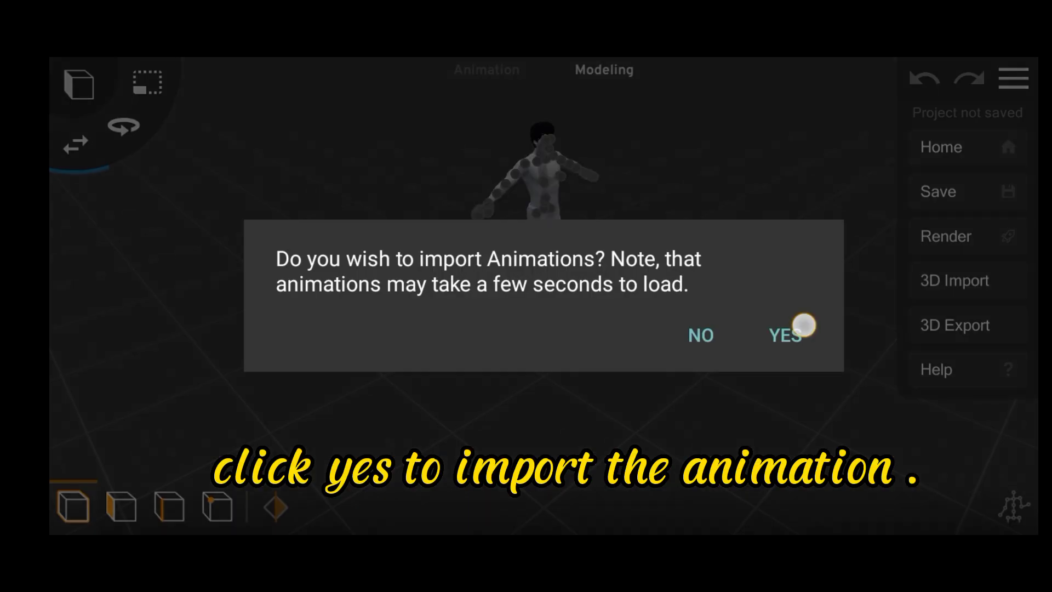
left_click(783, 335)
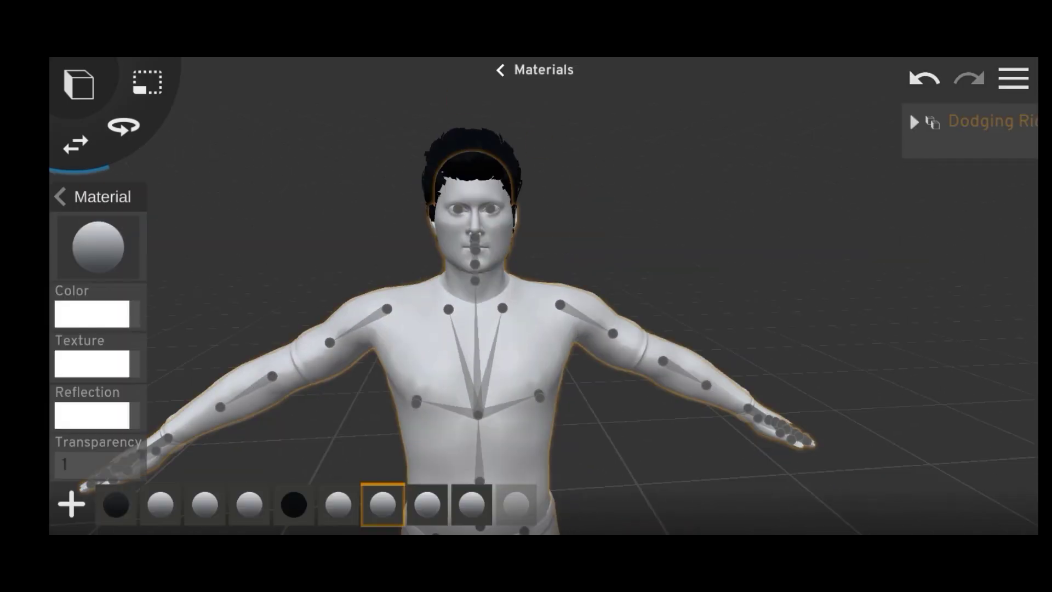
left_click(500, 69)
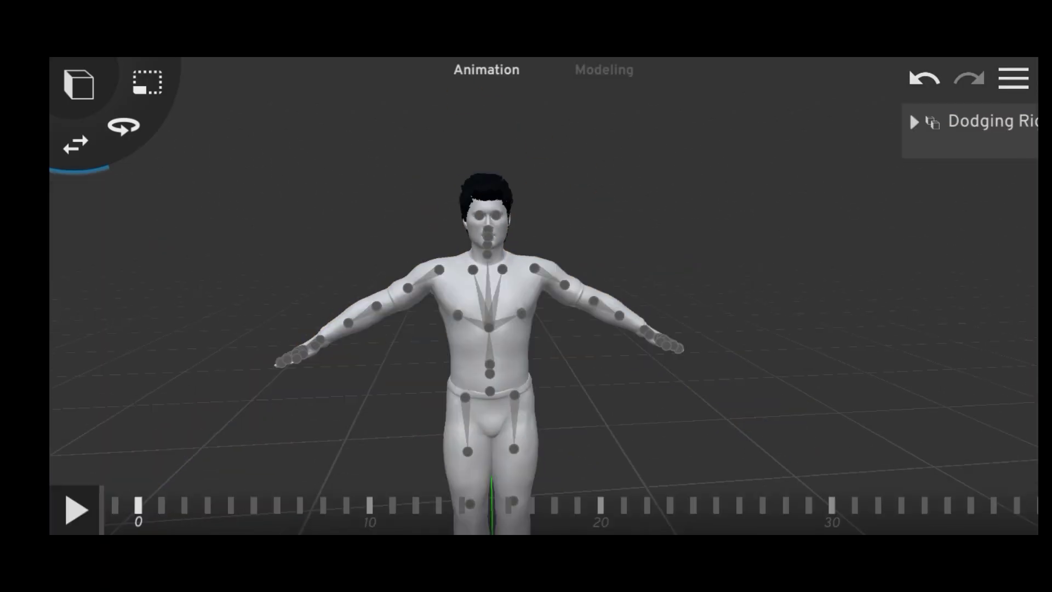
left_click(75, 510)
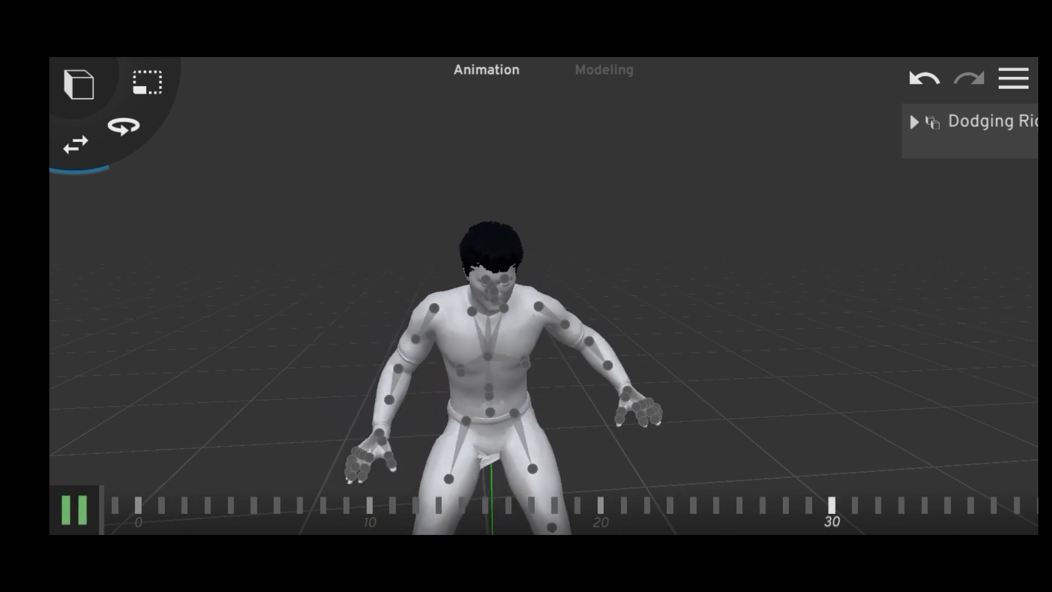
left_click(76, 510)
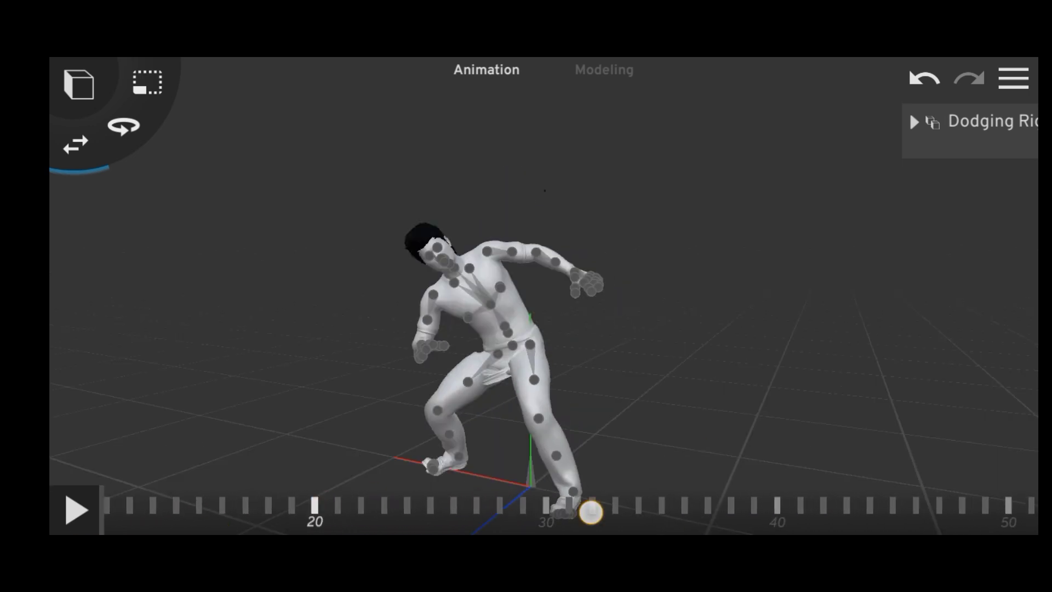
Step: Scrub the timeline of the Dancing animation and open the camera render settings
left_click_drag(588, 511, 818, 500)
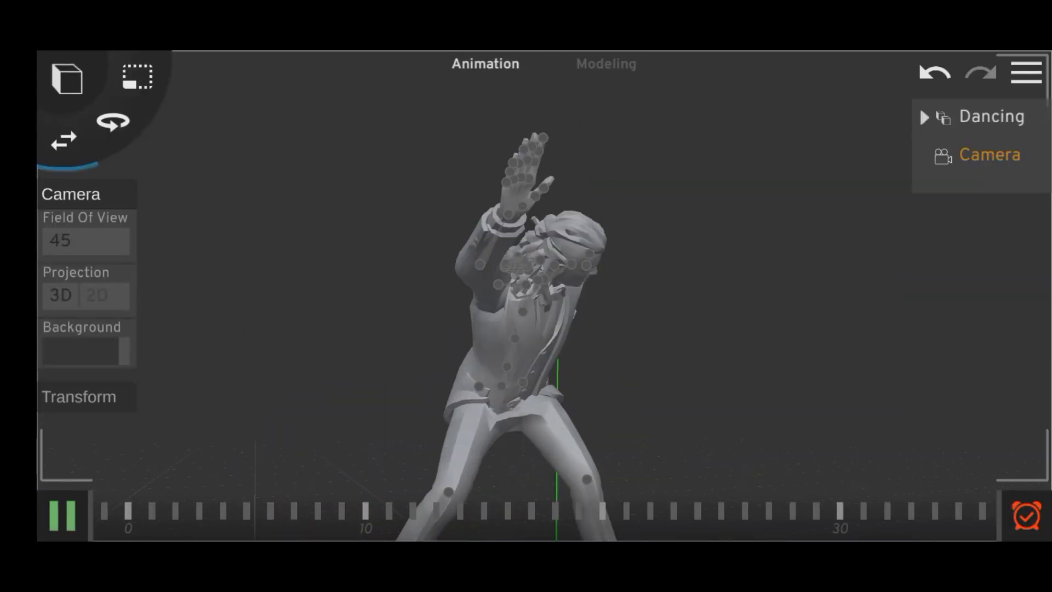
left_click(61, 515)
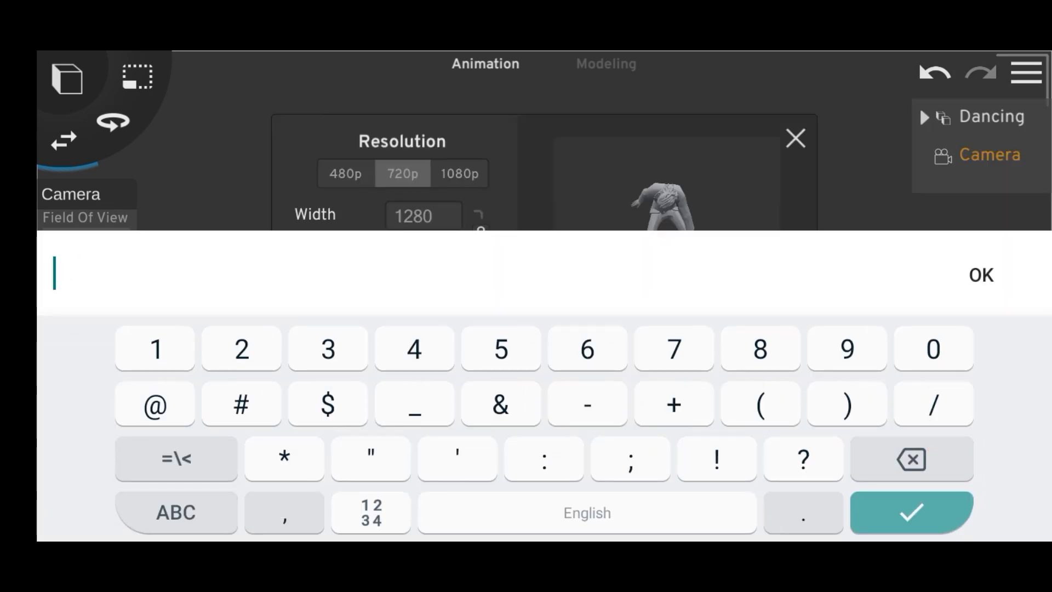
Step: Render the dancing animation at 720p and save the video to the gallery
left_click(911, 511)
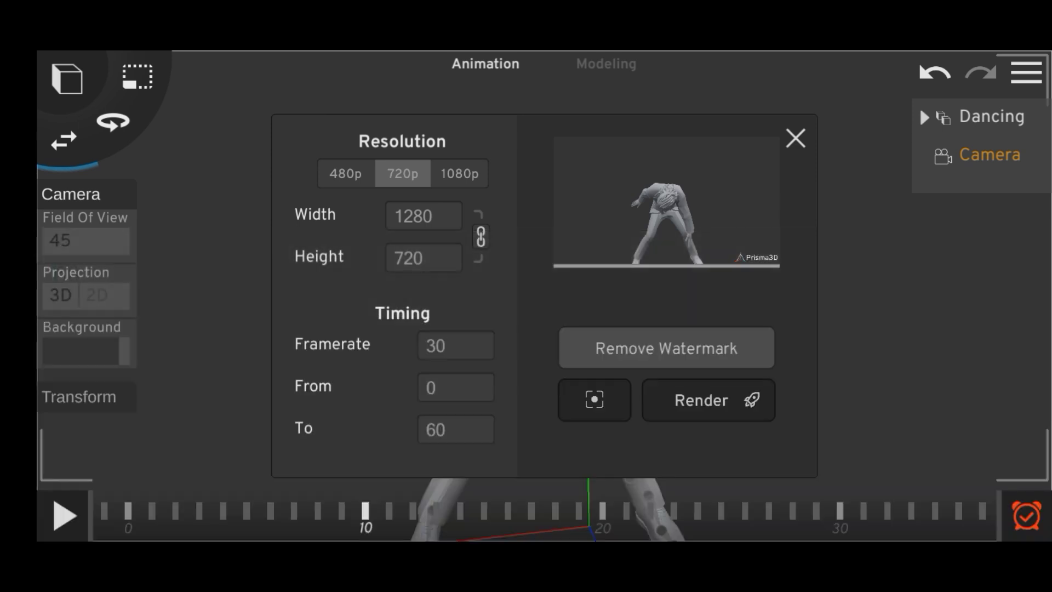
left_click(700, 400)
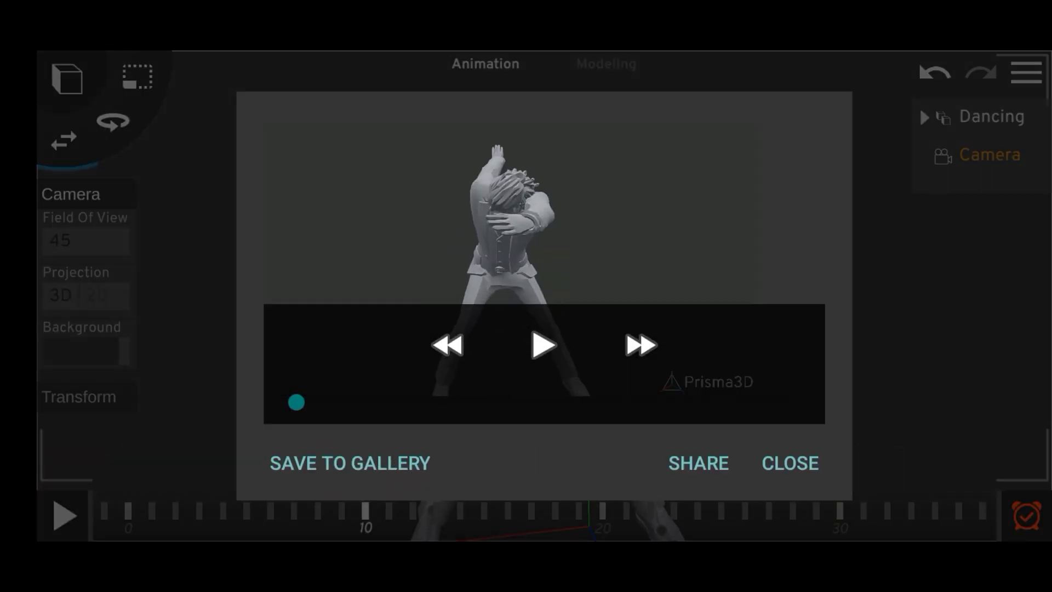
left_click(349, 463)
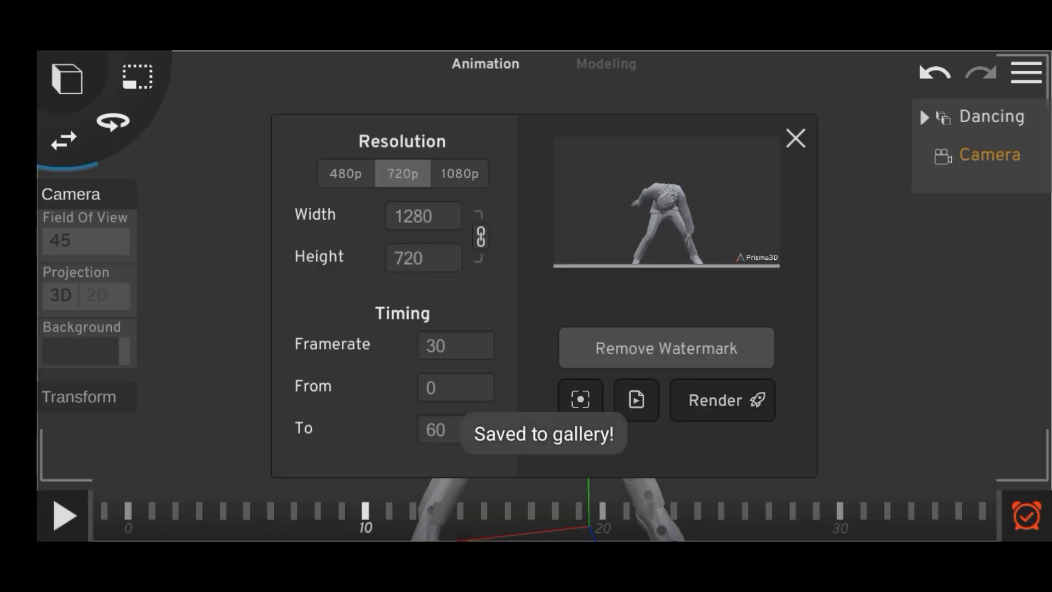